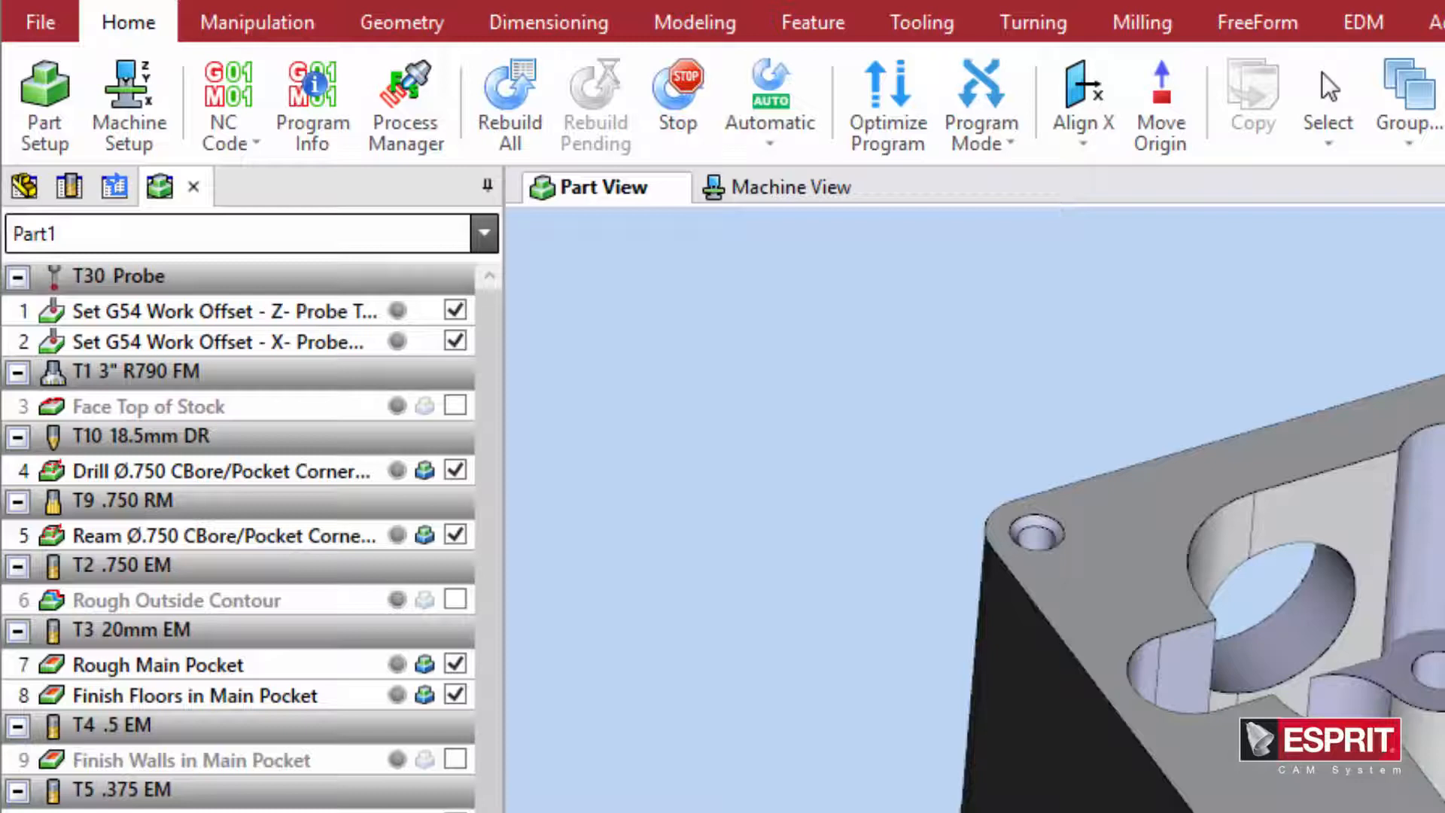
Step: Check the part's loaded tools, then start a new milling probing cycle
click(213, 311)
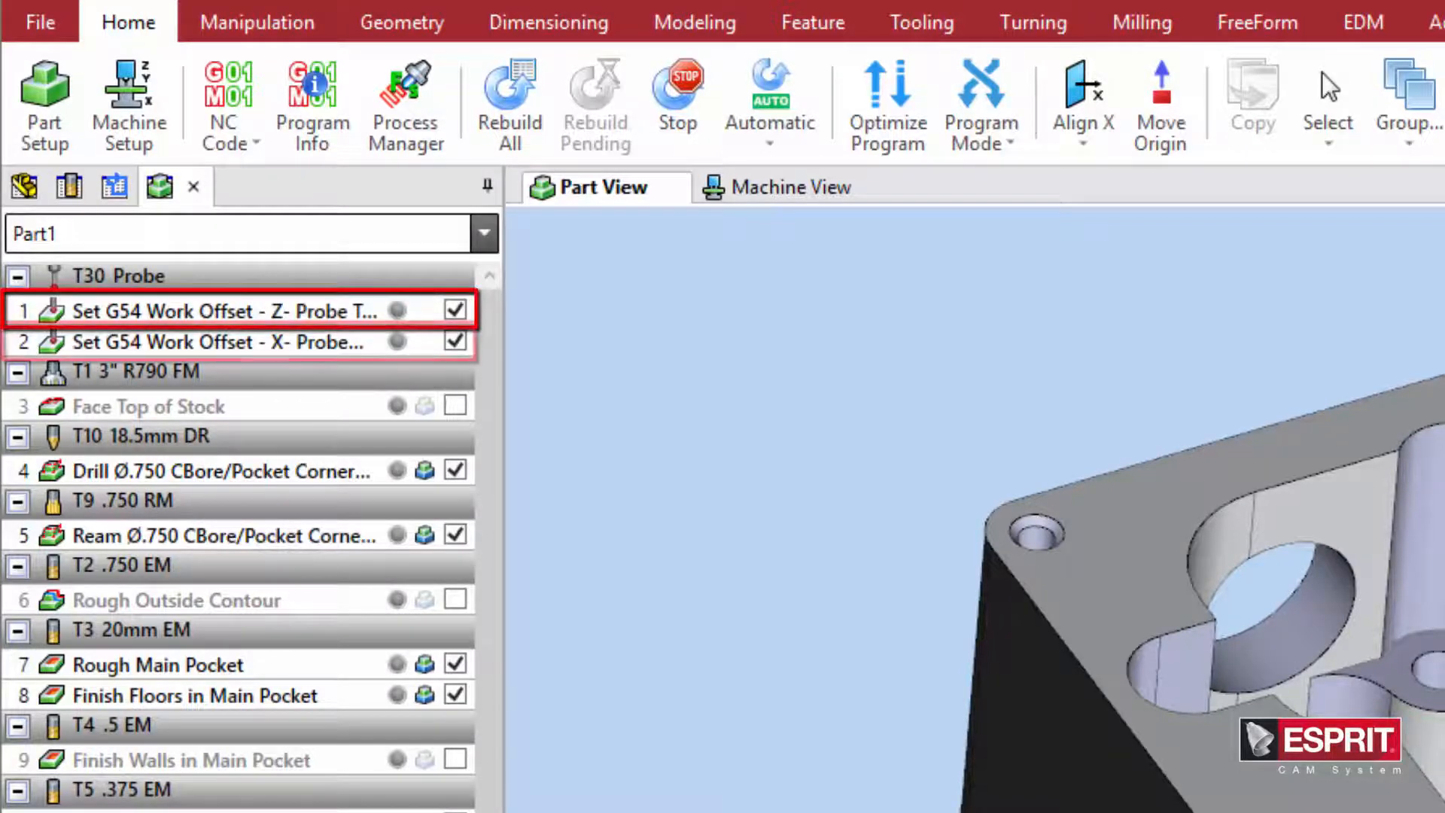
click(213, 341)
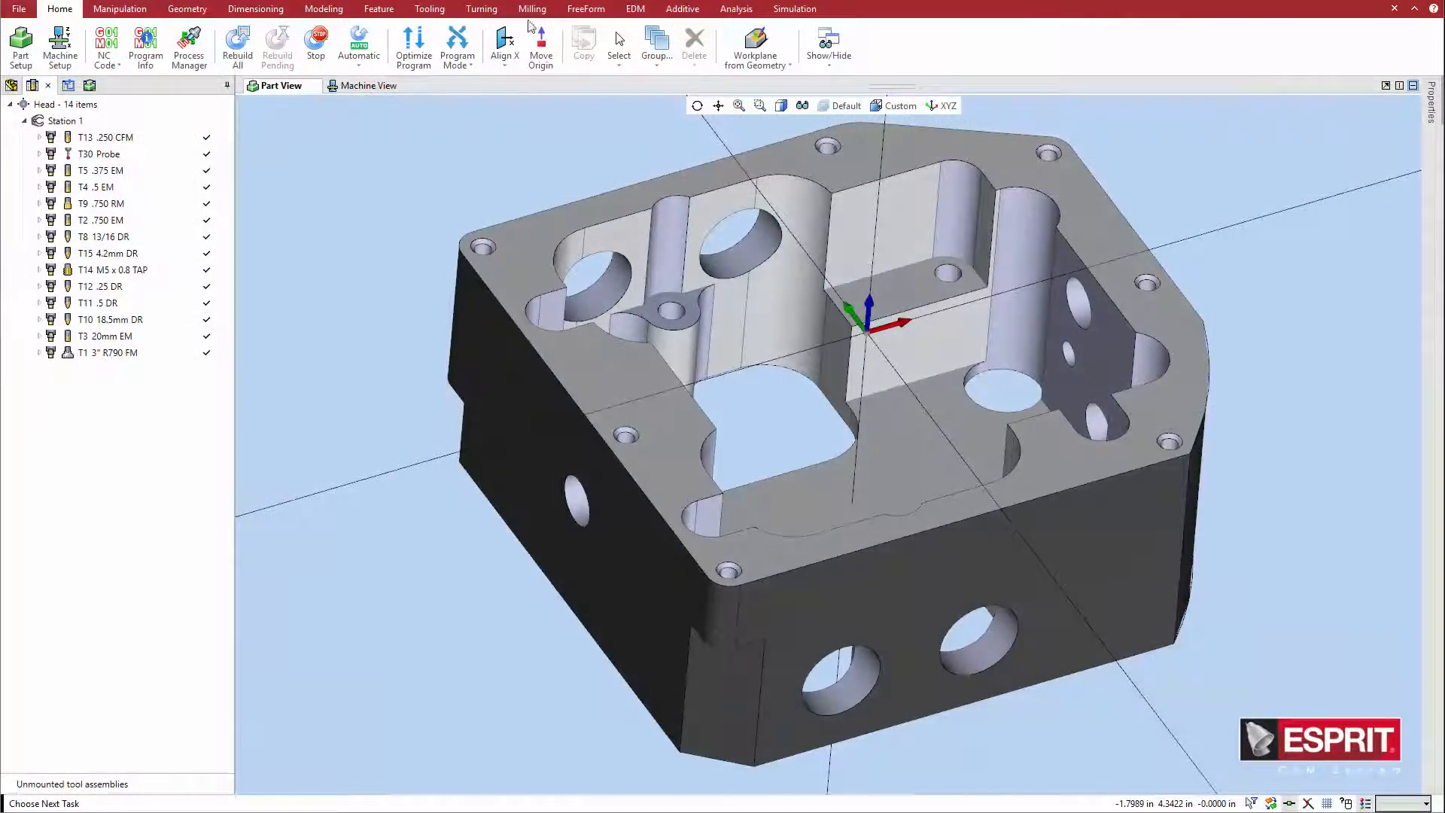
click(533, 9)
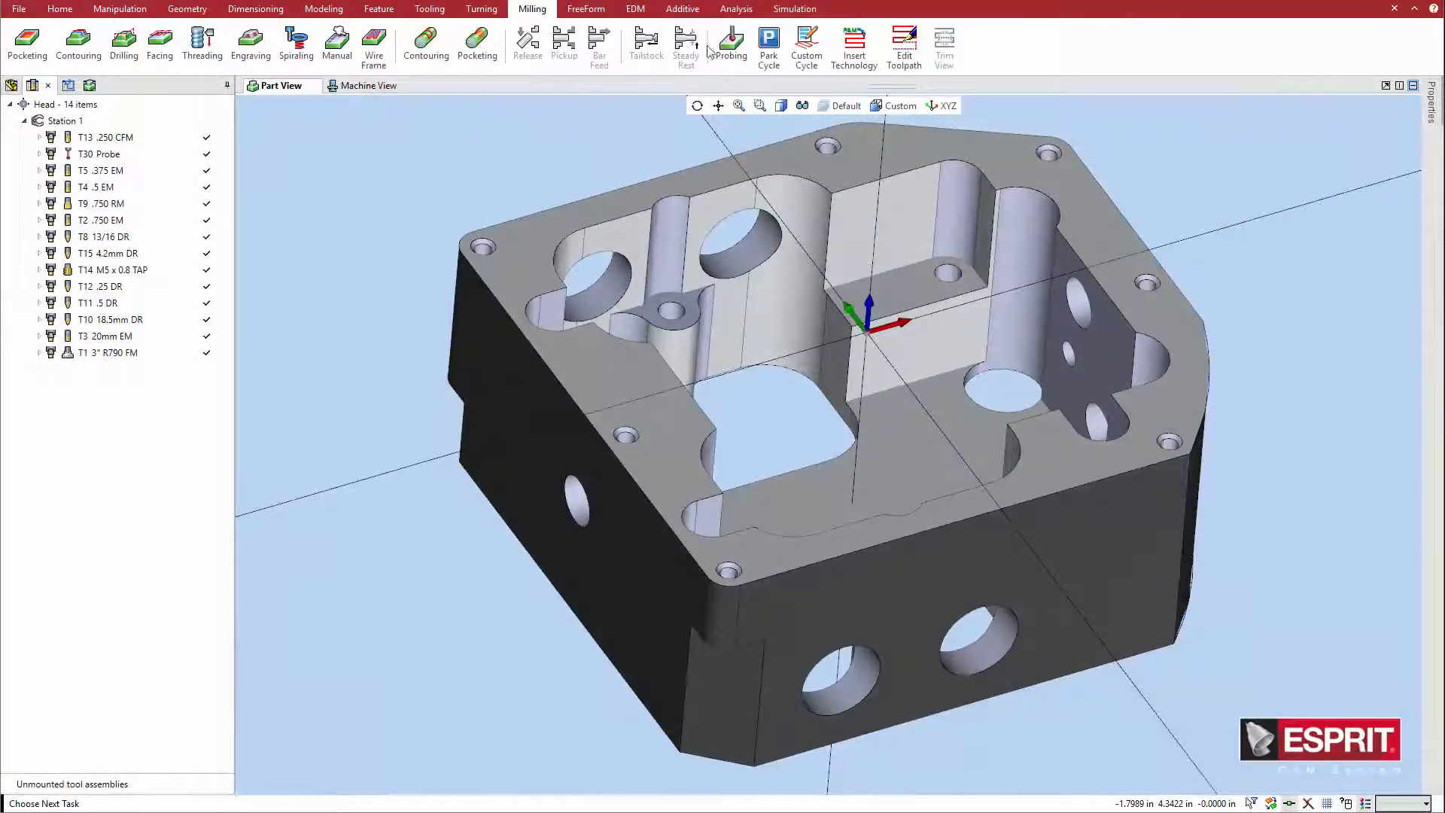
click(728, 41)
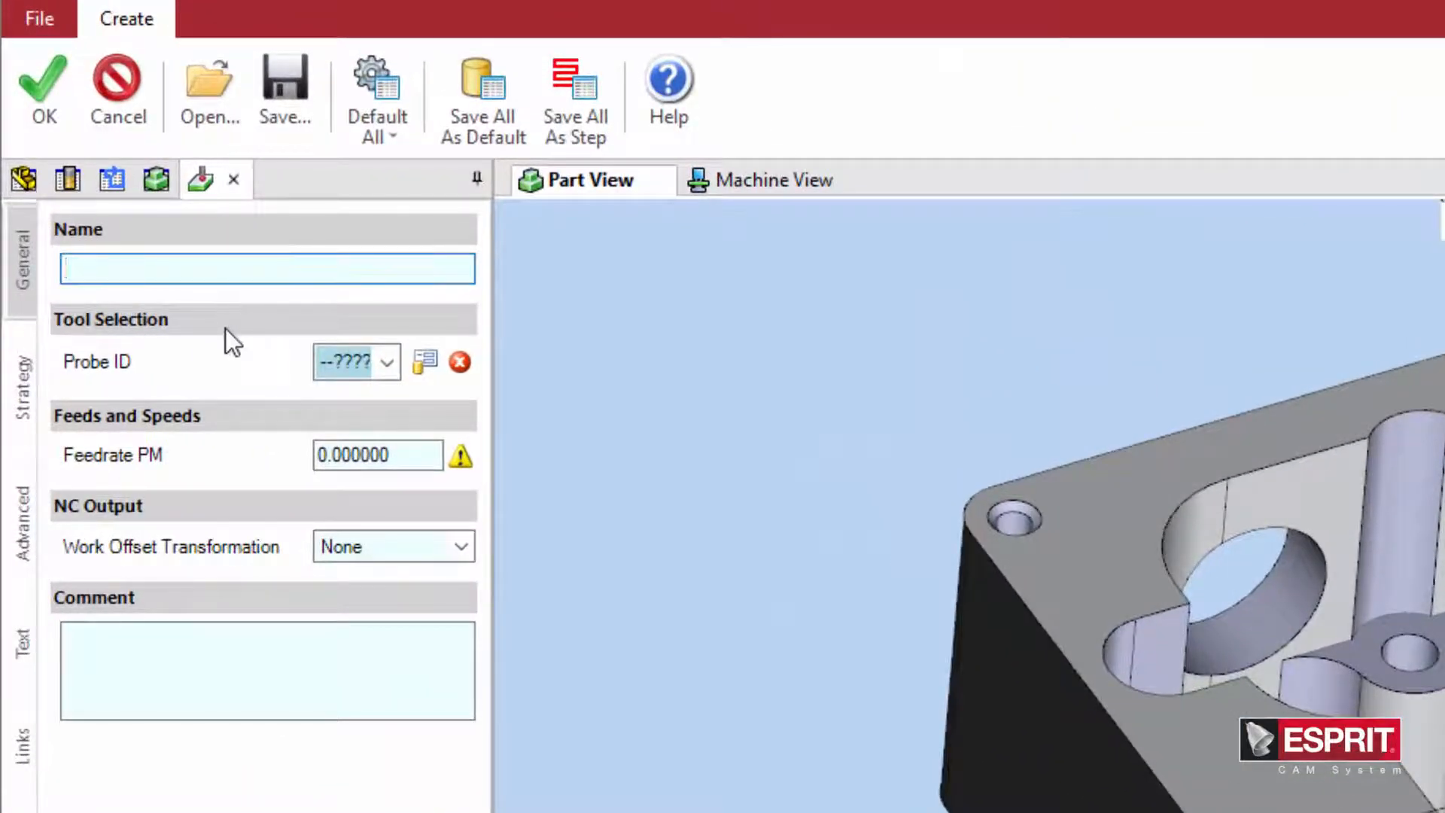
Step: Name the cycle 'Set G54 Work Offset - Y- Probe Center of Stock' and choose its probe
text(Set G54 Work Offset - Y- Probe Center of Stock)
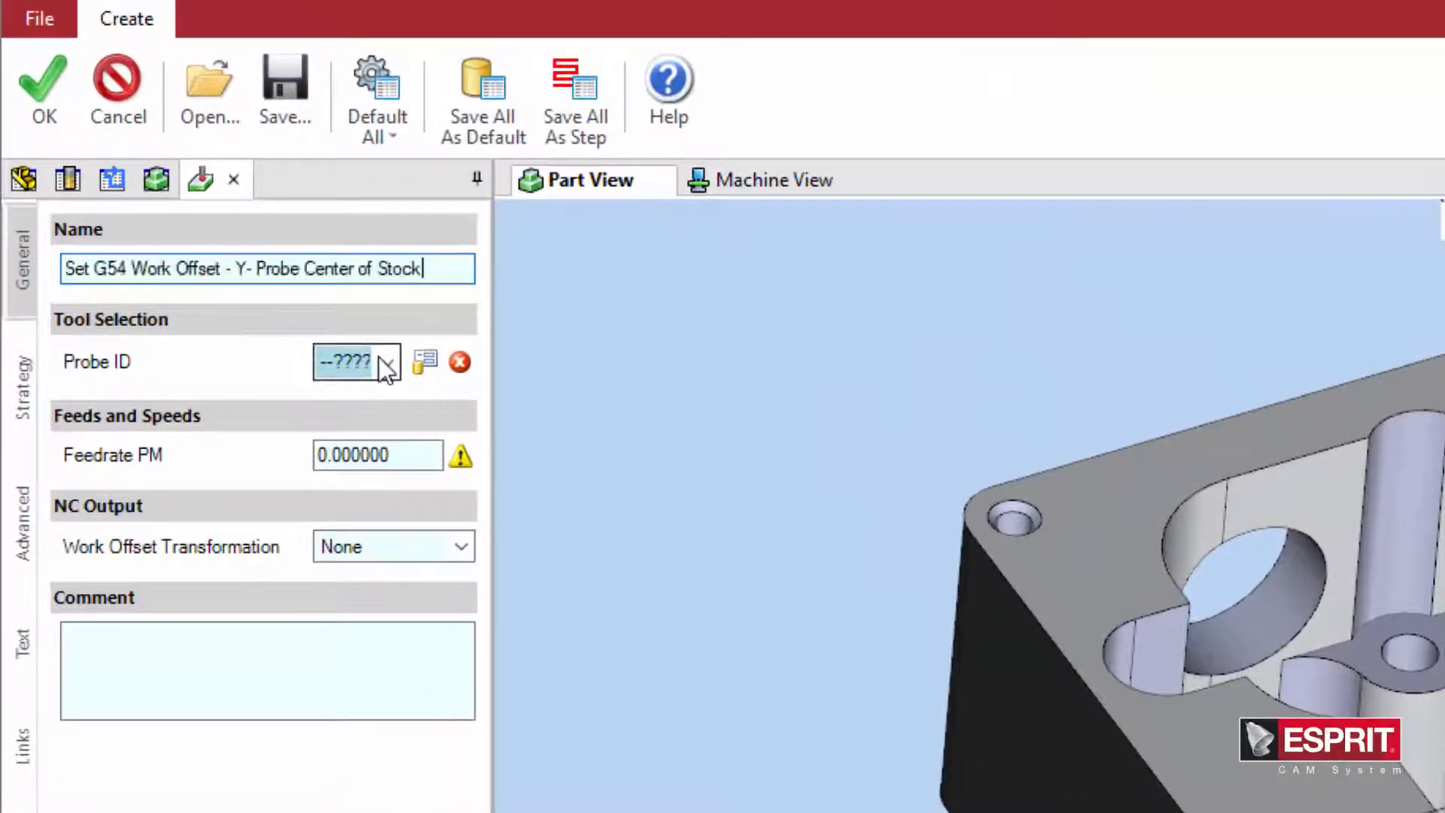
click(387, 361)
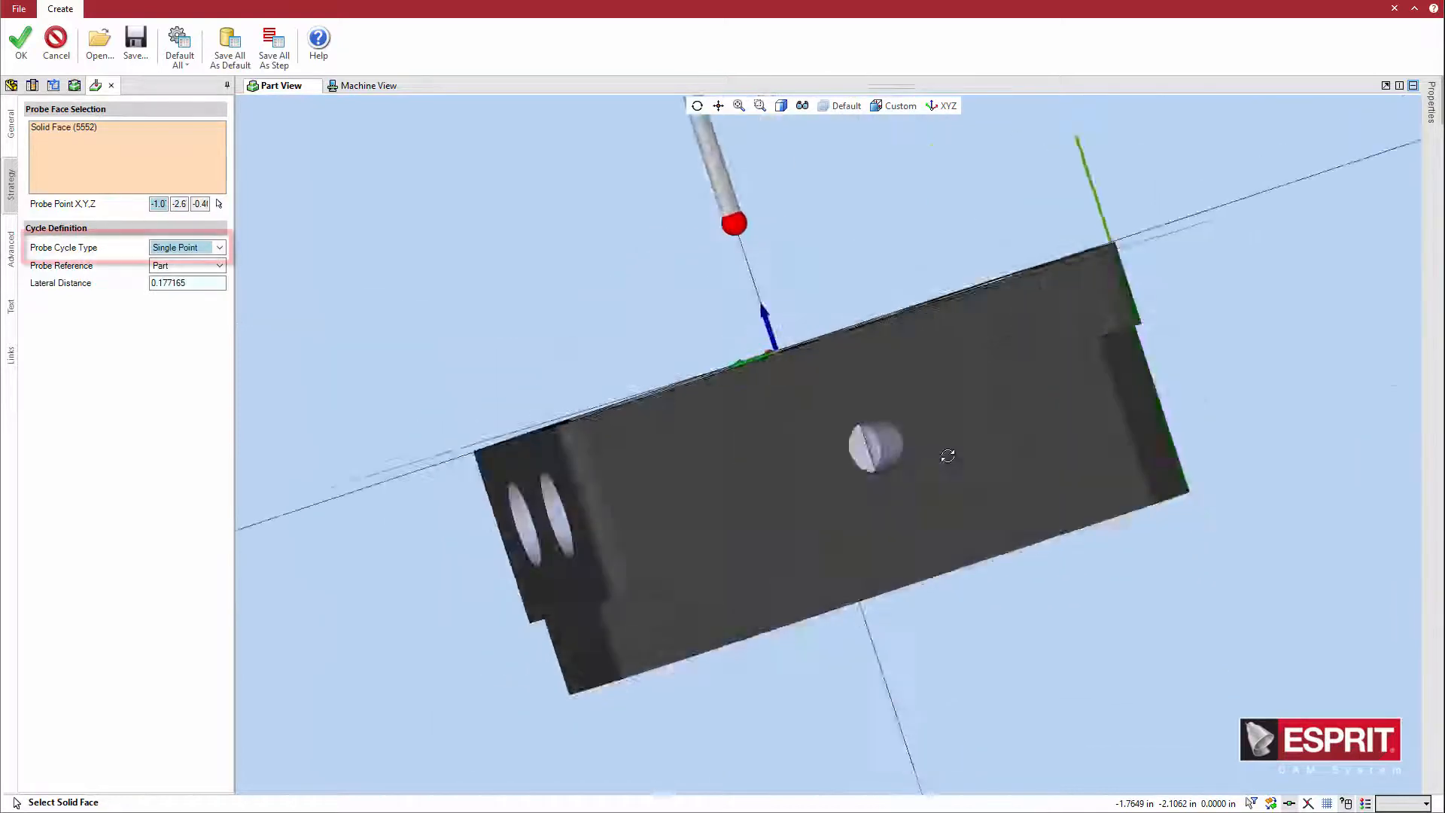
click(218, 247)
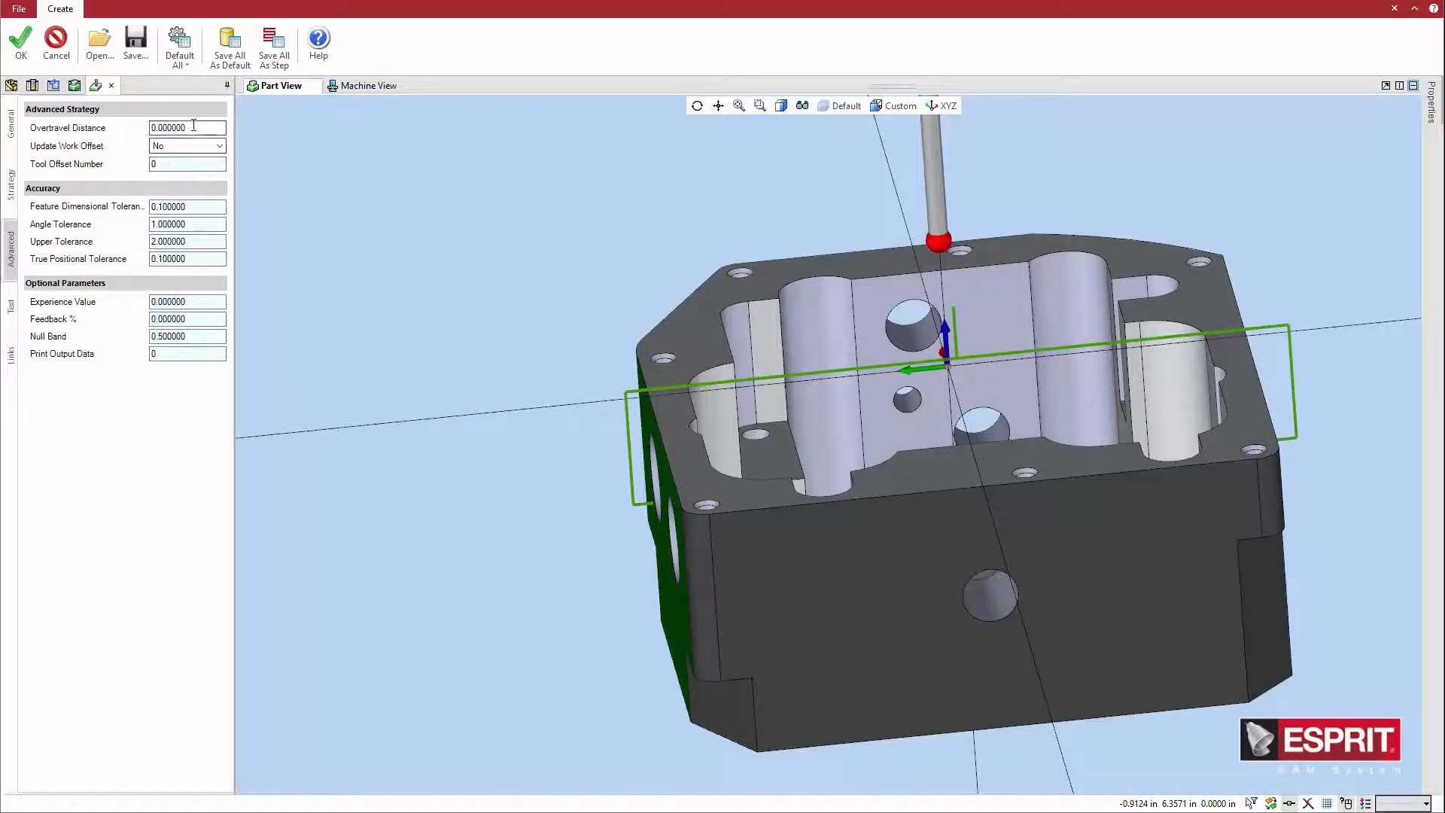
Step: Set overtravel to 0.5, update work offset G54, and confirm the probing operation
text(0.5)
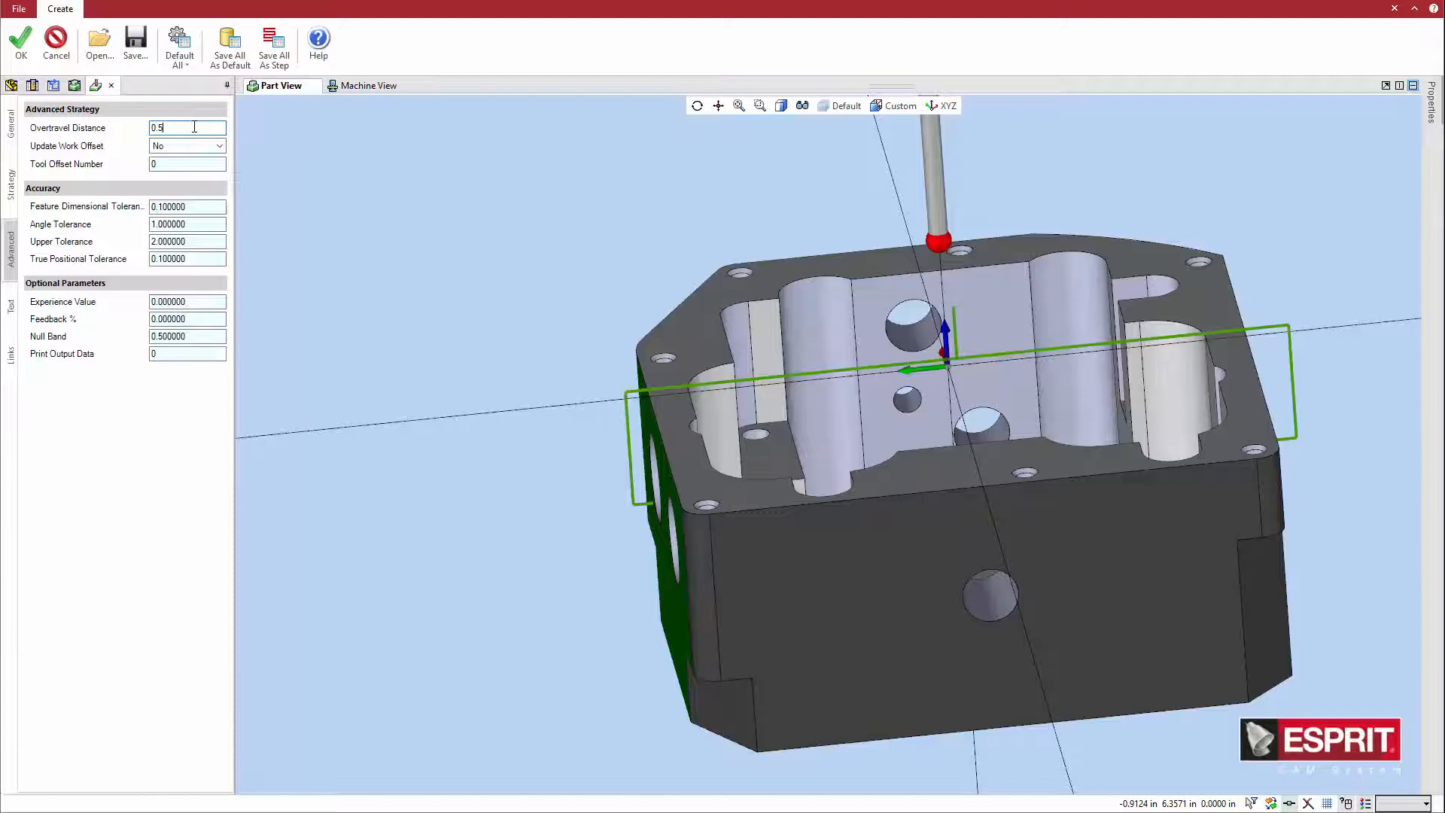
click(219, 145)
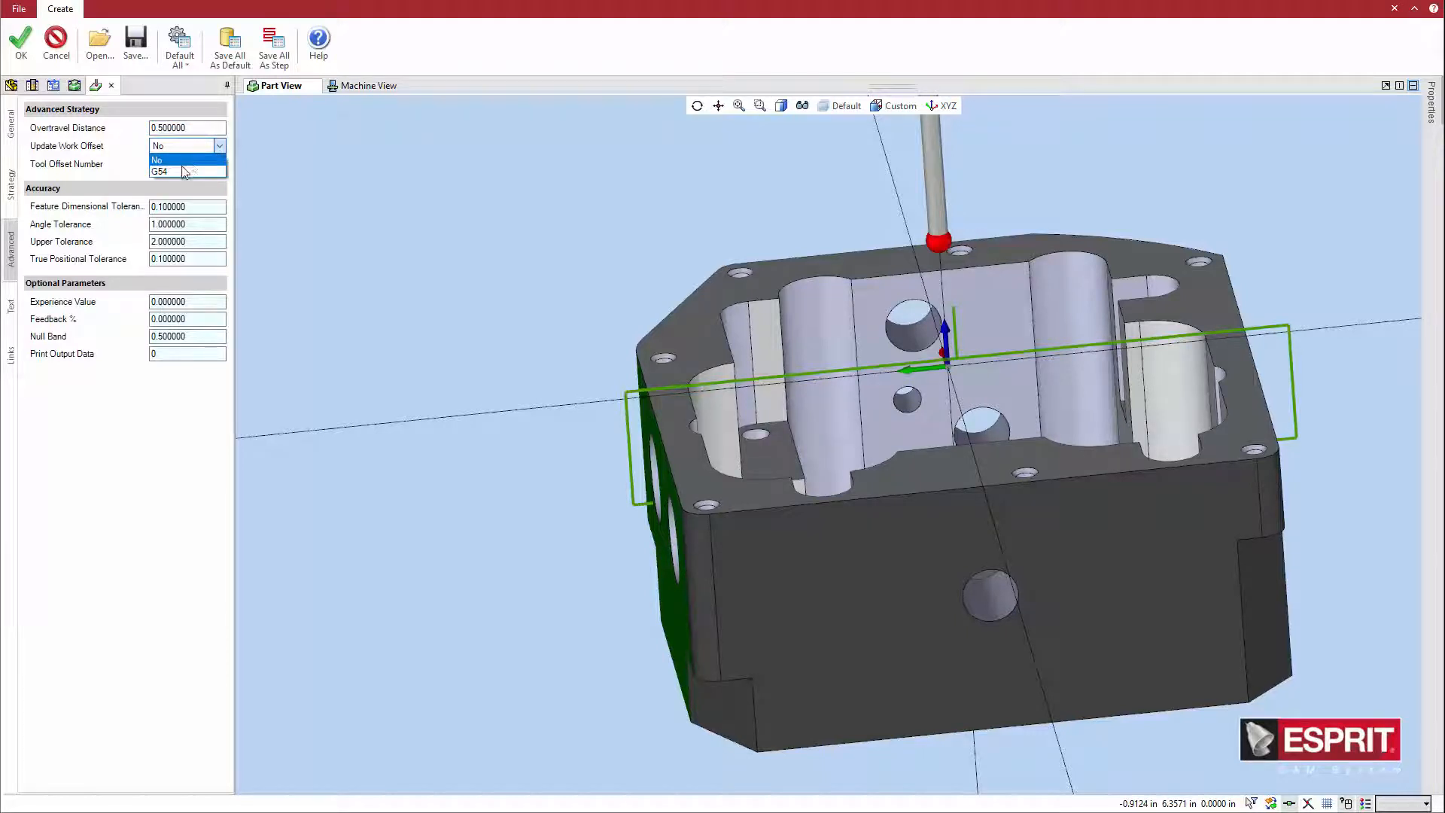
click(171, 172)
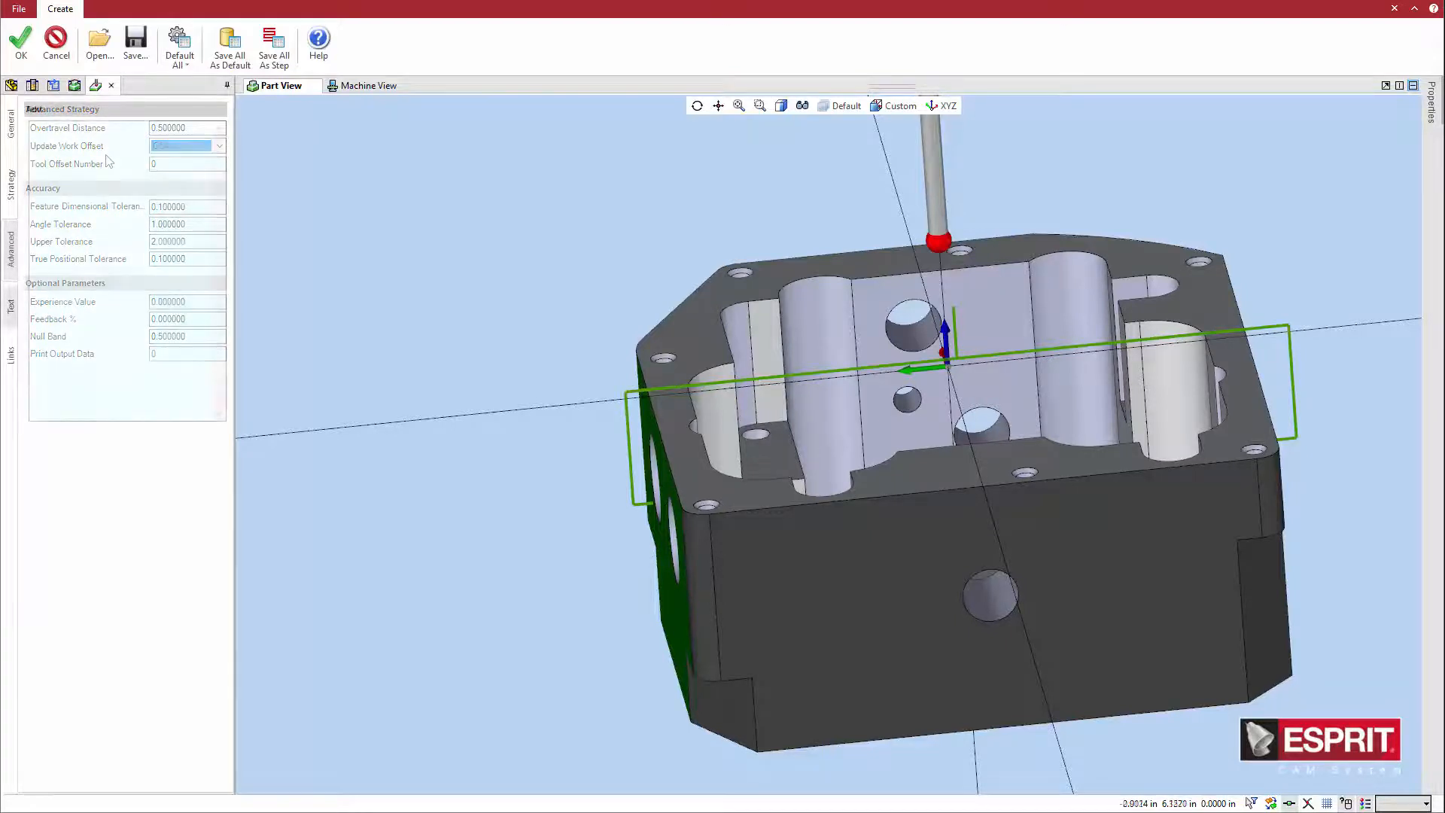
click(10, 303)
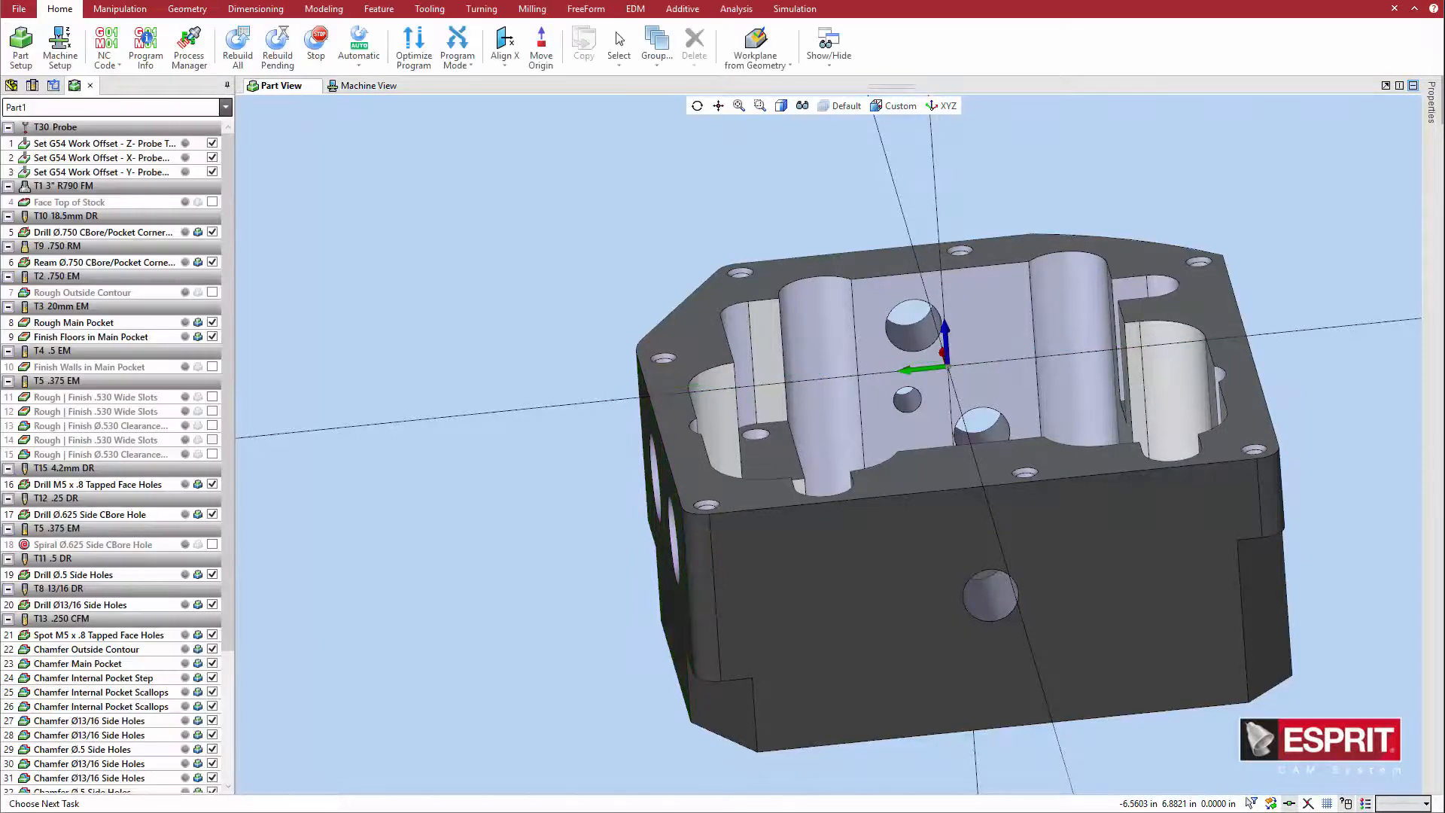
Step: Select the new Y work-offset probe operation to preview its toolpath
click(735, 8)
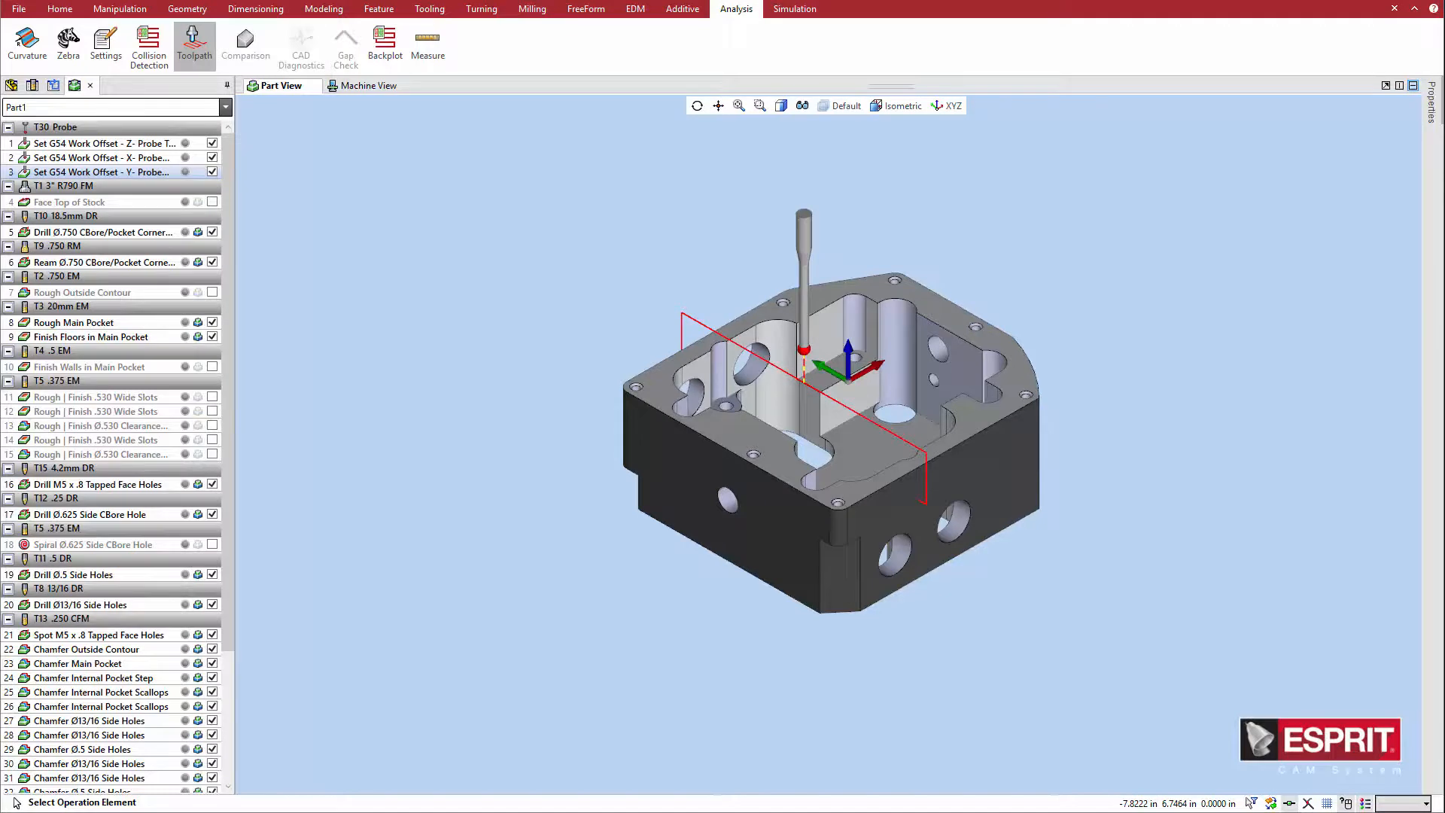
Step: Turn off the Y probe toolpath preview, leaving the bare part
click(58, 9)
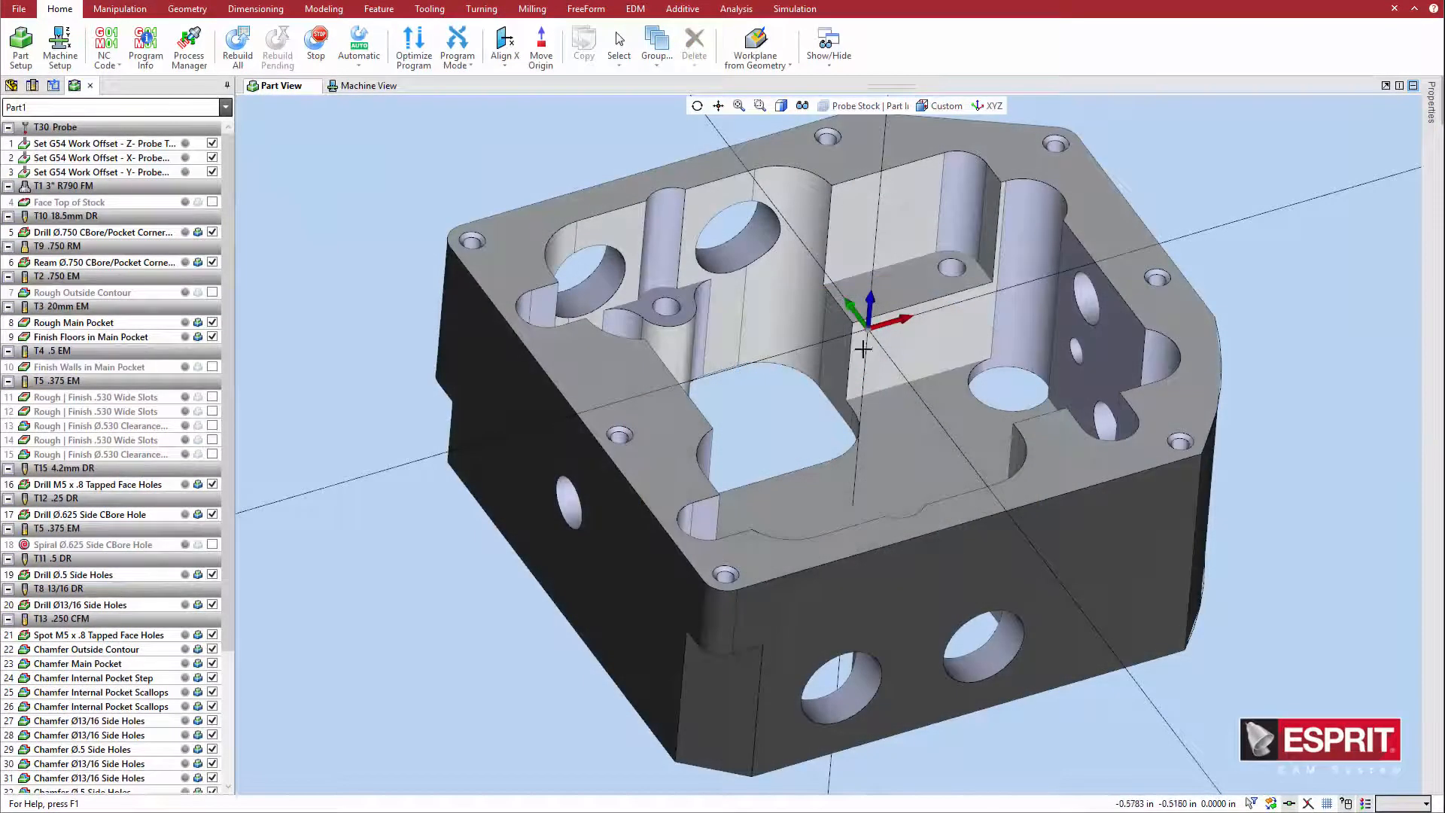
Step: Switch the active workplane from XYZ to ZXY
click(994, 106)
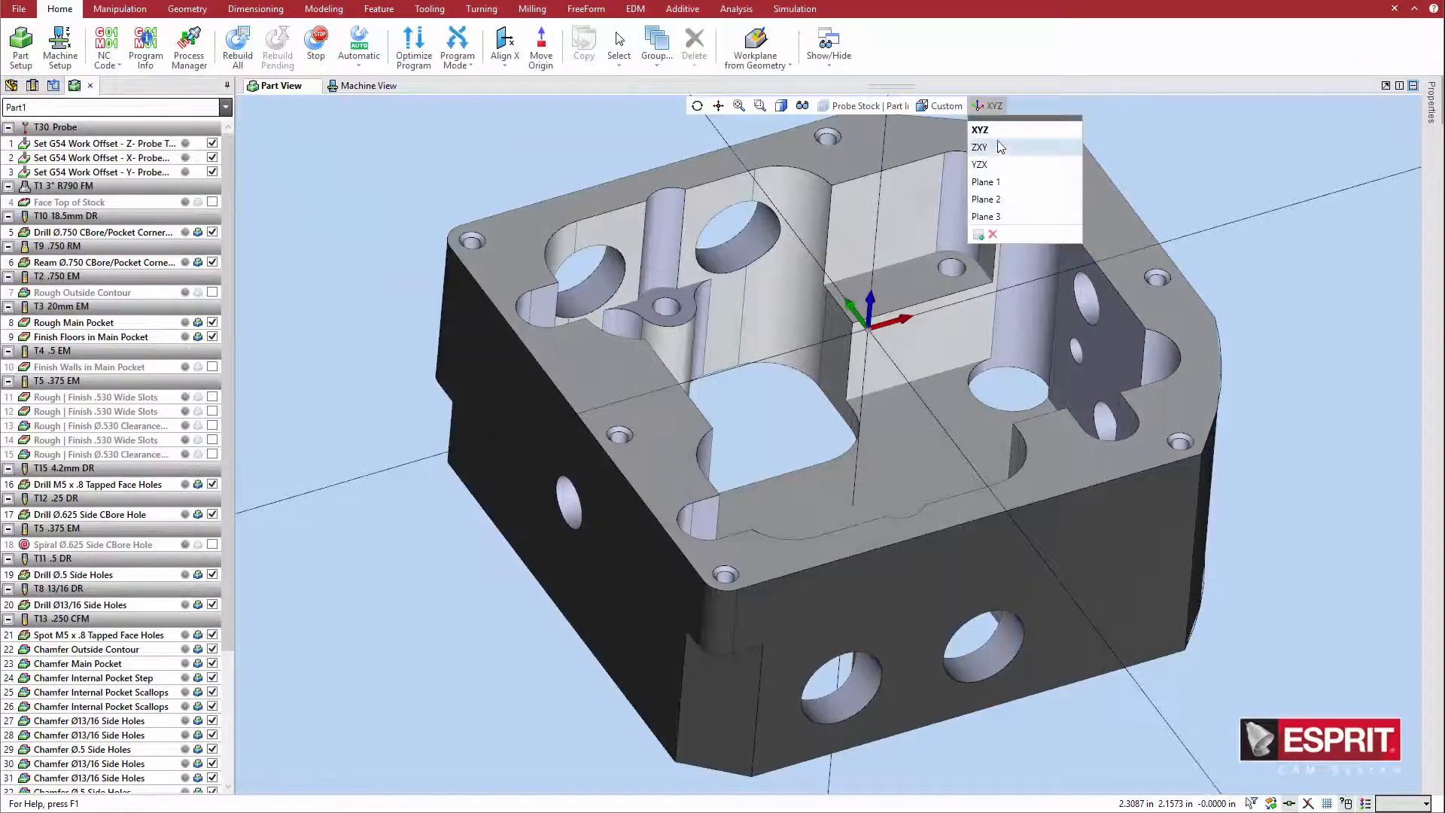
click(980, 147)
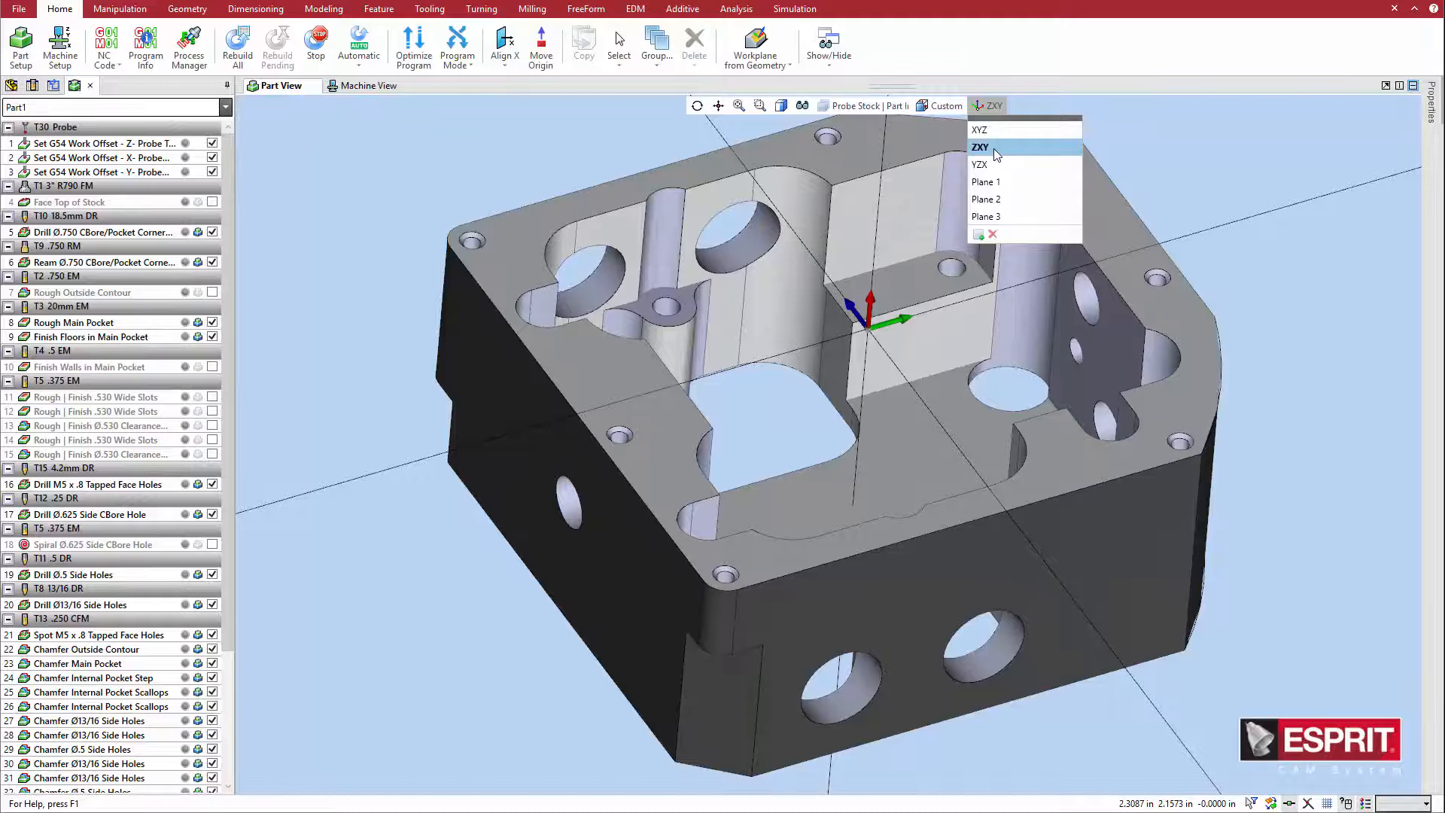
click(981, 148)
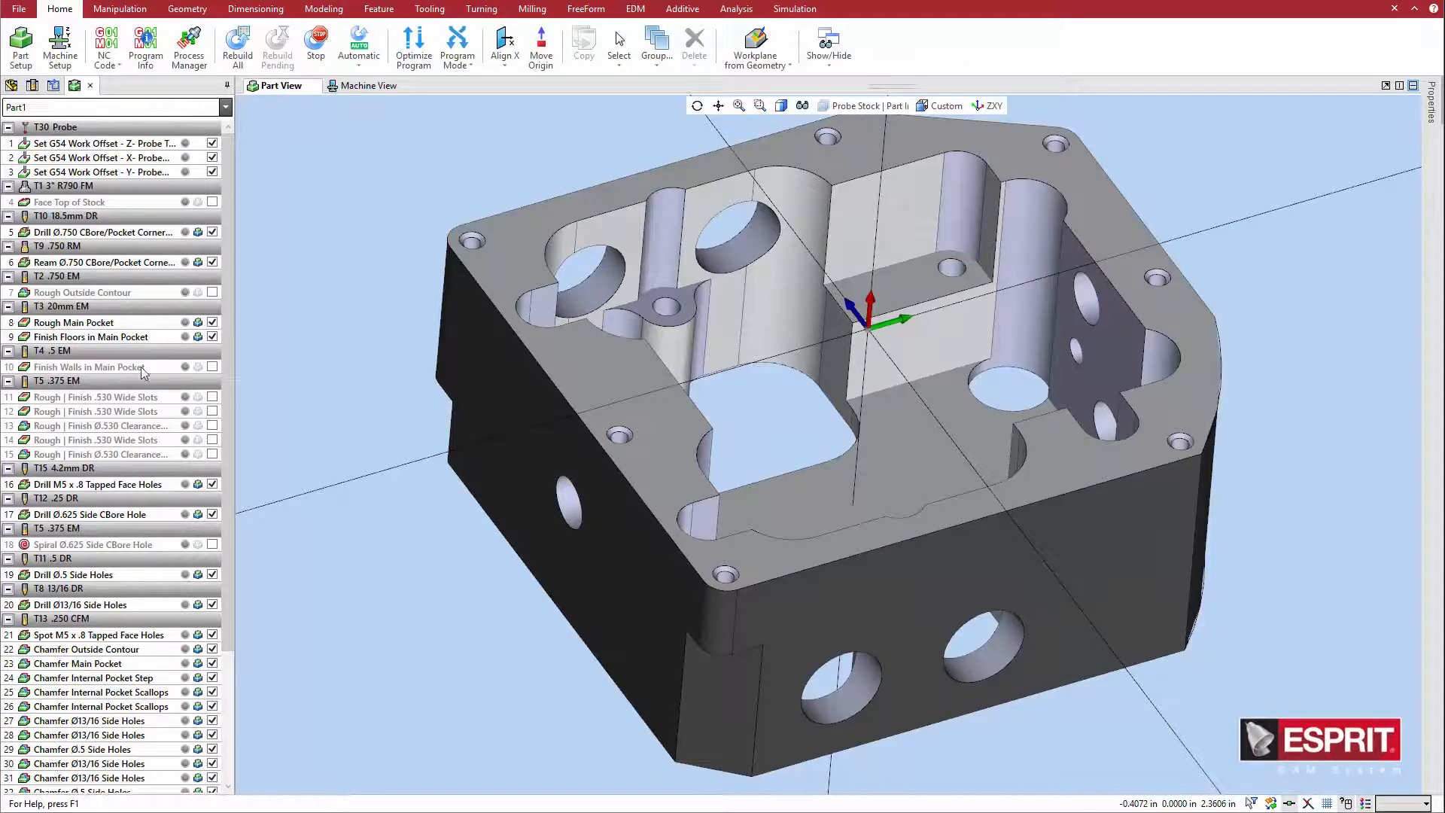
click(533, 9)
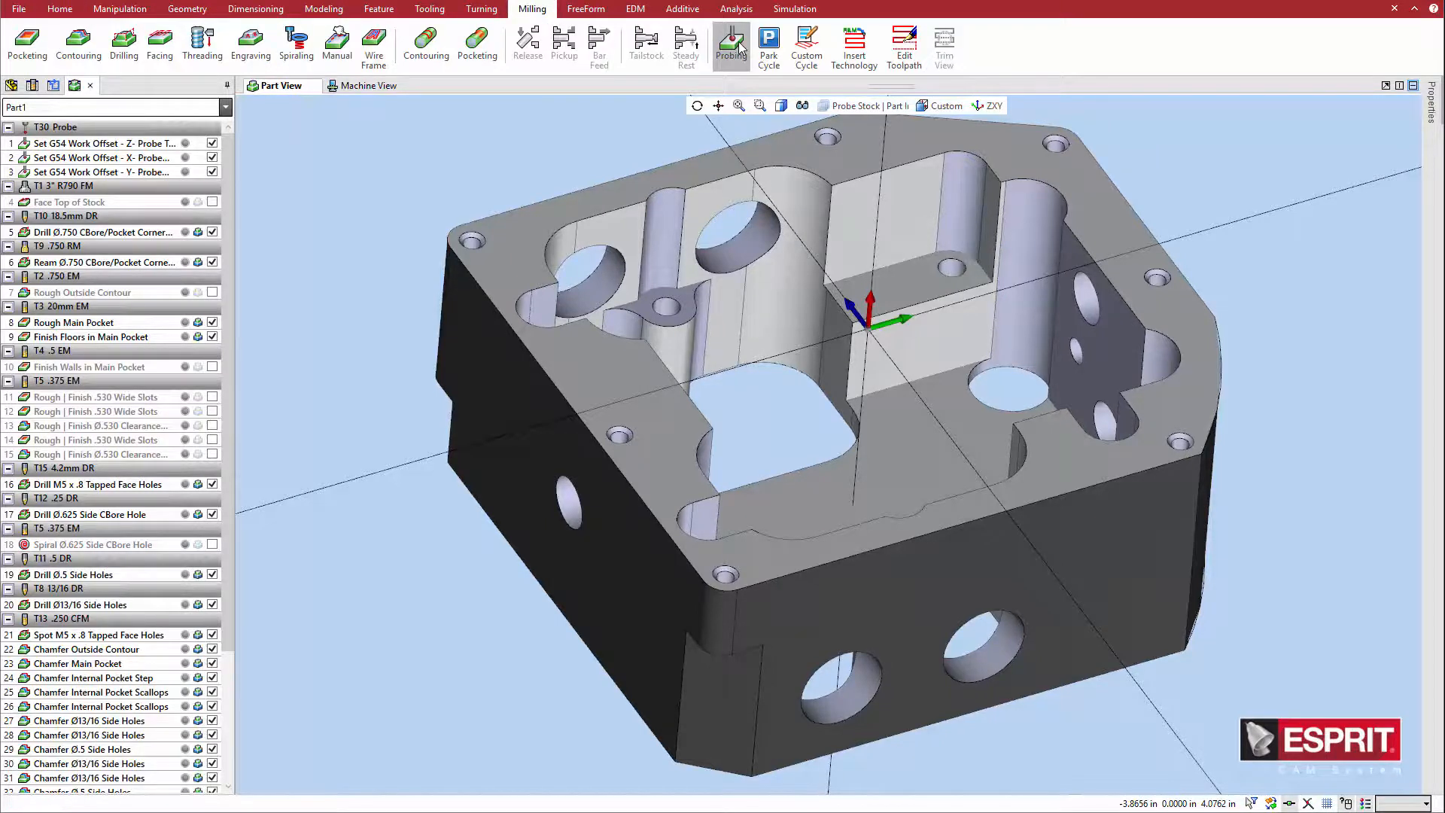
Step: Start a probing cycle on the side hole's face as a 3 Point Bore/Boss probe
click(730, 42)
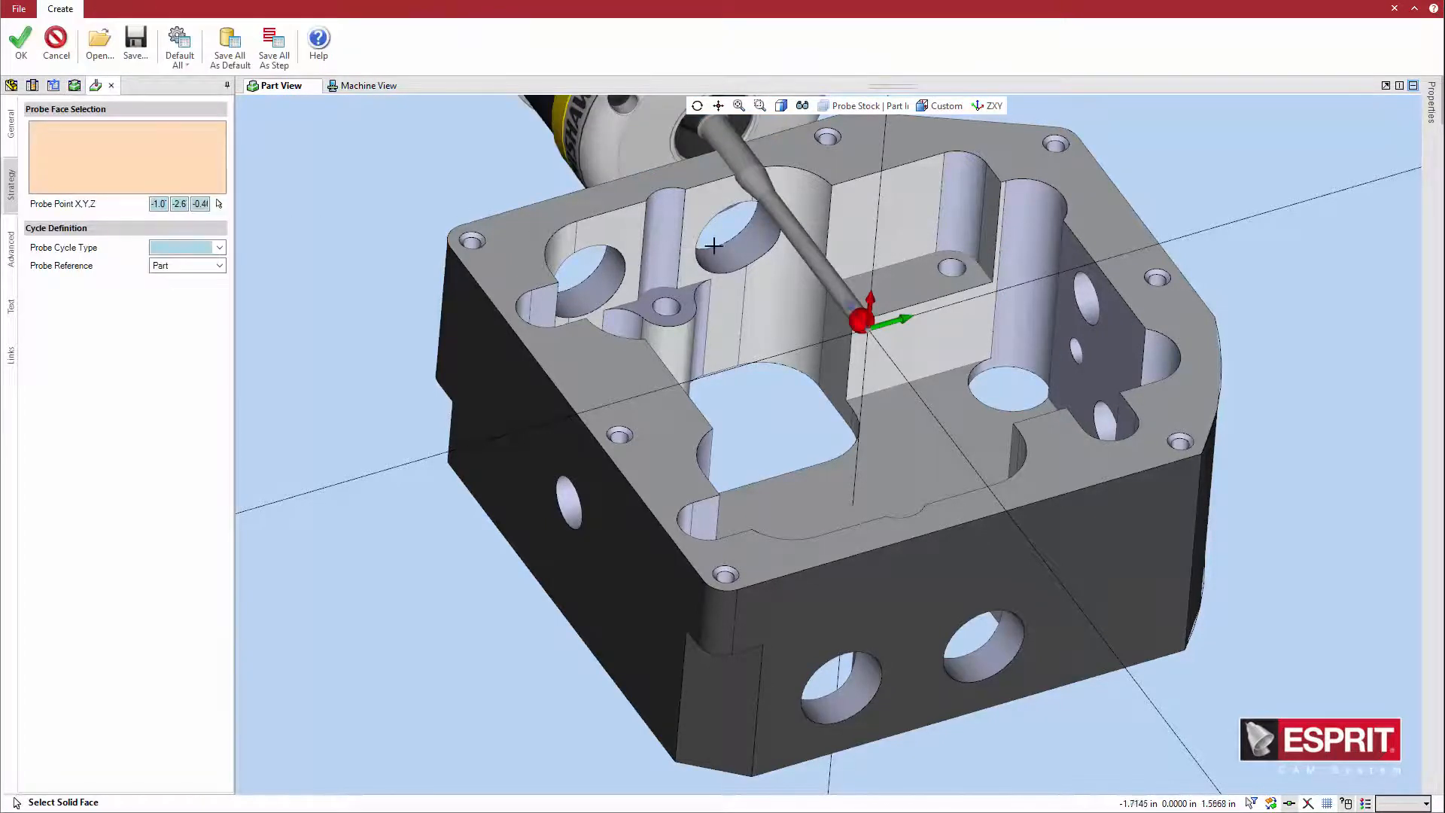
click(728, 244)
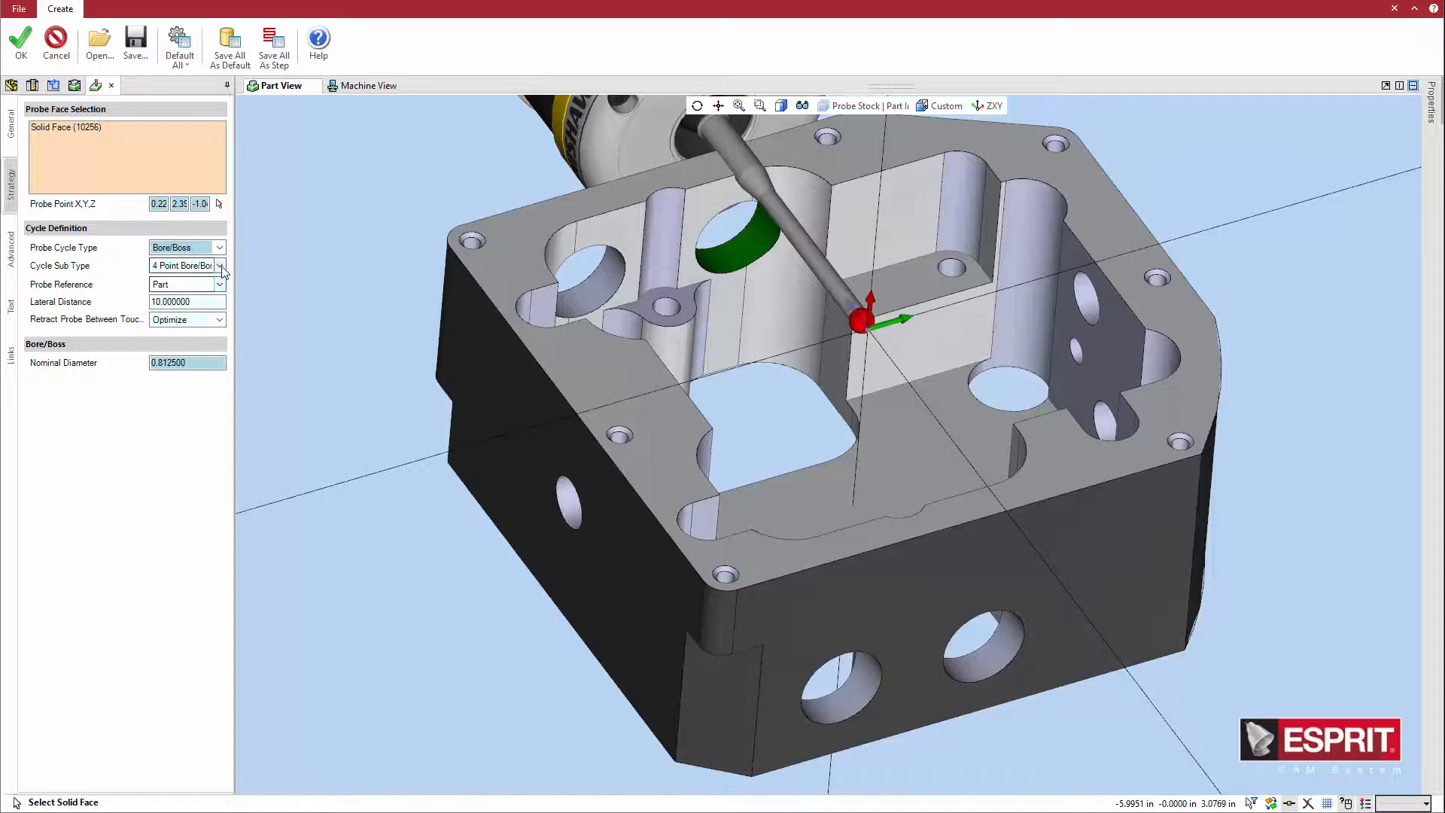
click(219, 266)
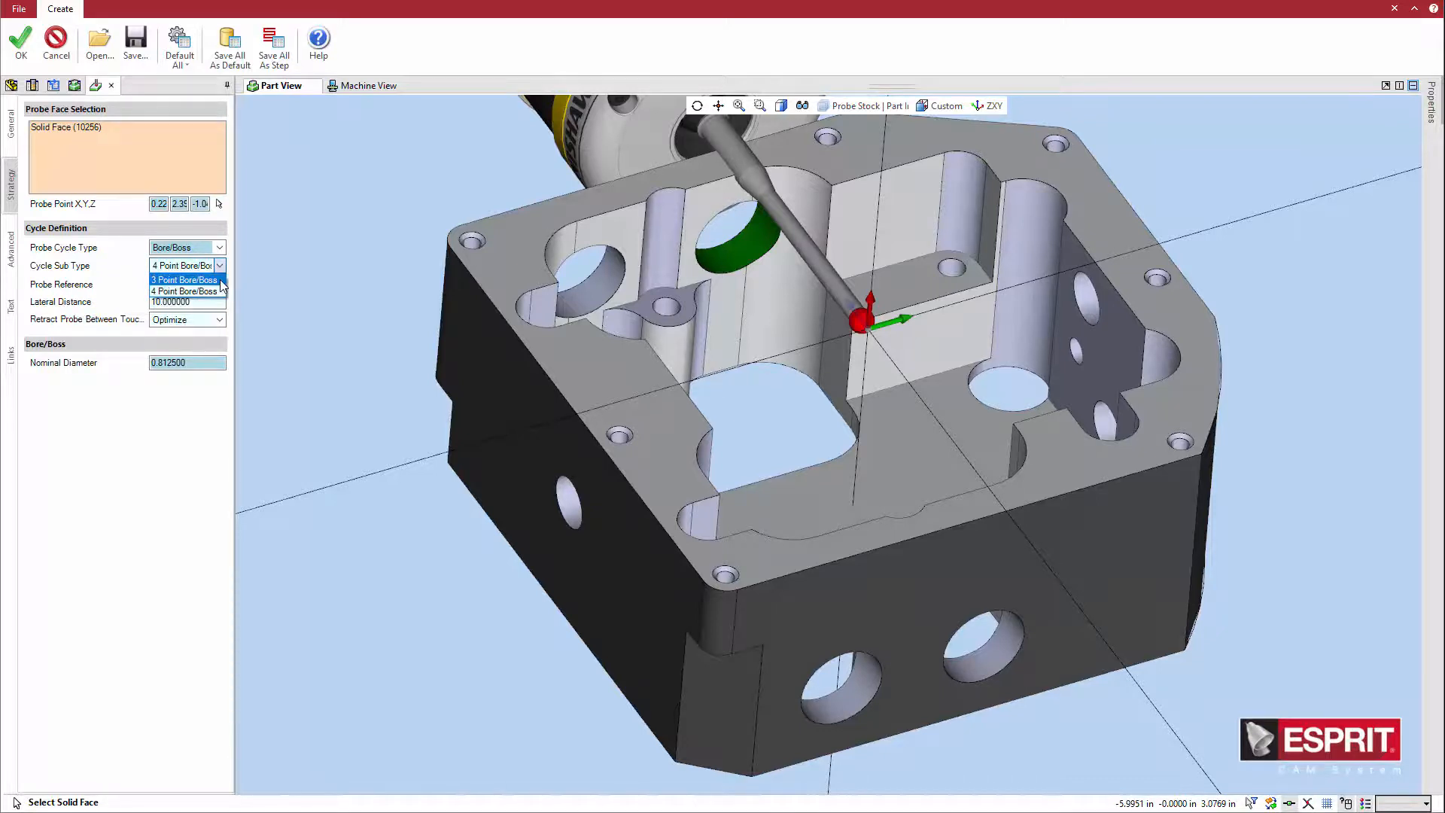
click(184, 280)
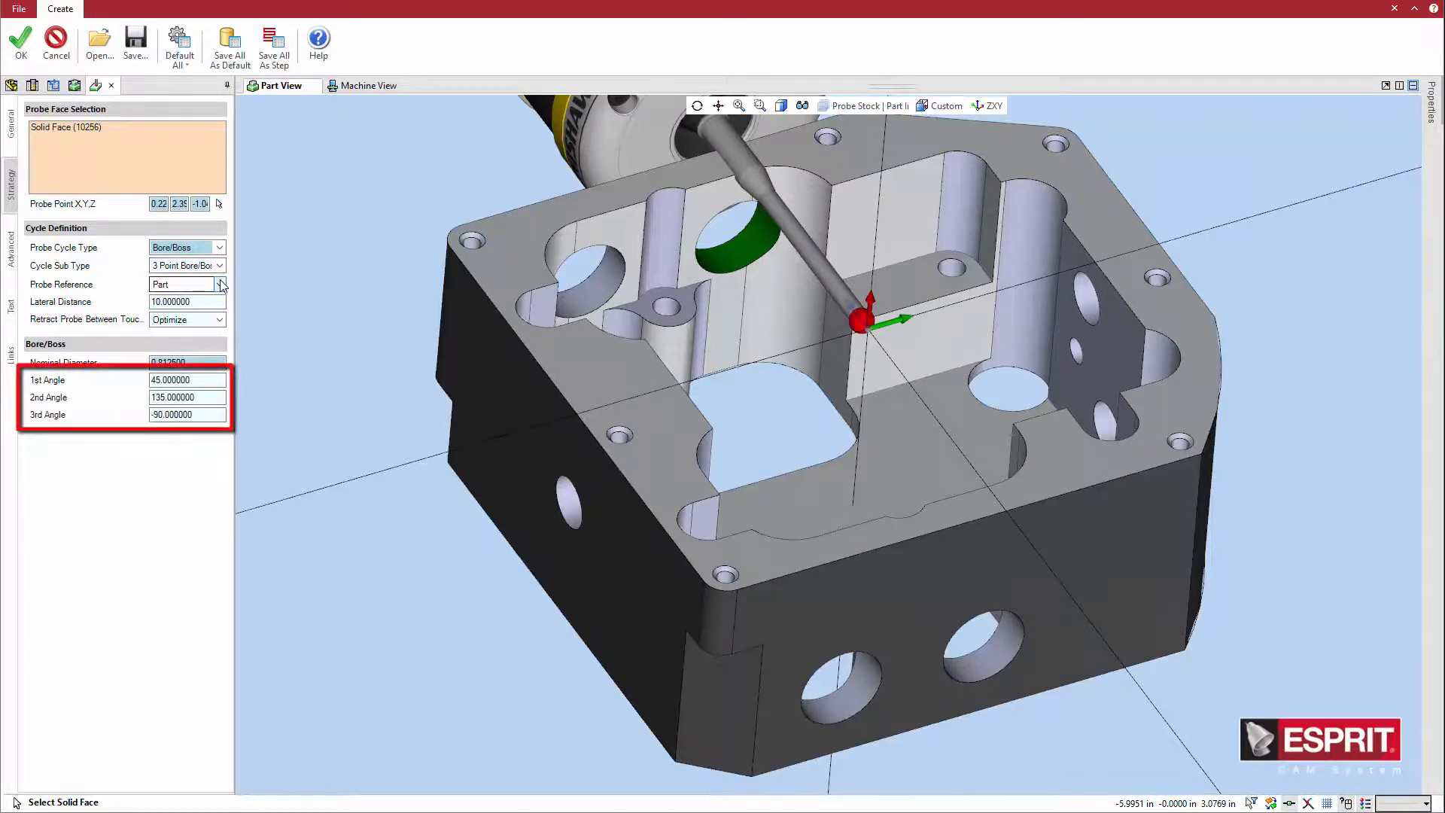